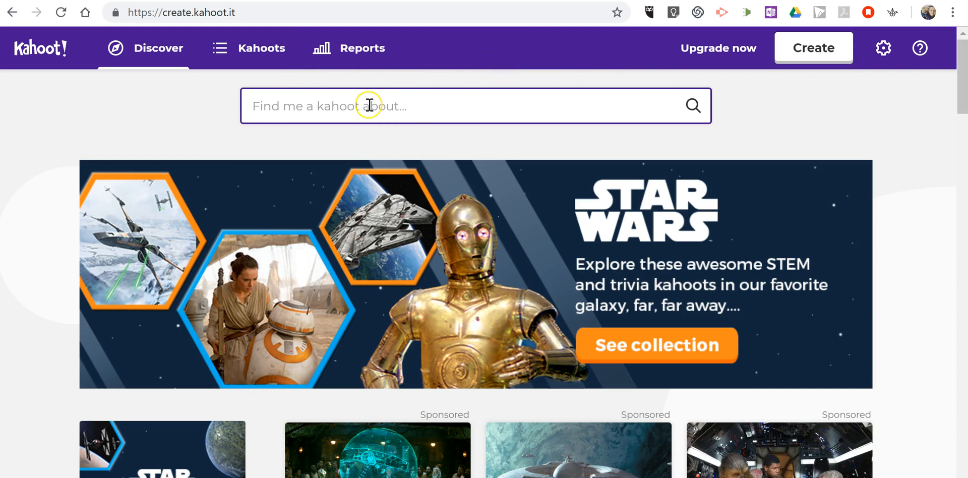
Search Discover for 'halloween safety', ticking Grade 8 in the Level filter but leaving it unapplied.
text(halloween)
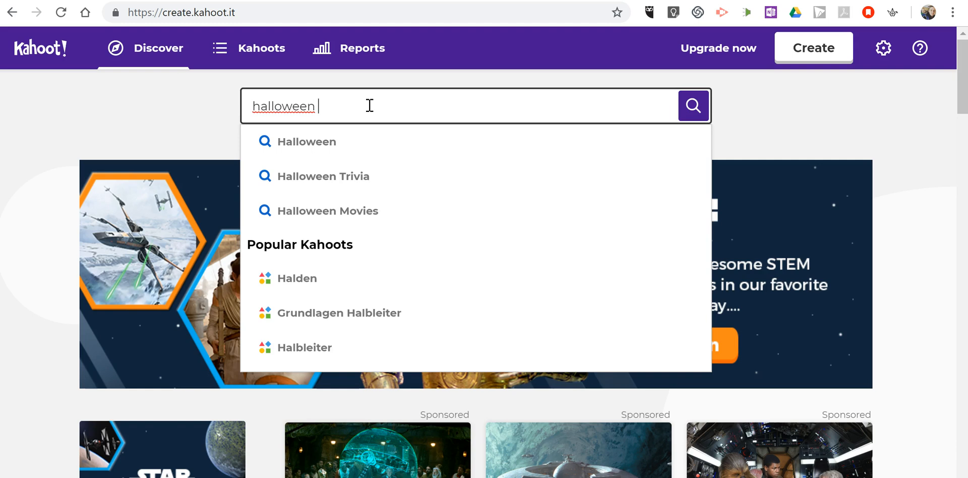
text(safety)
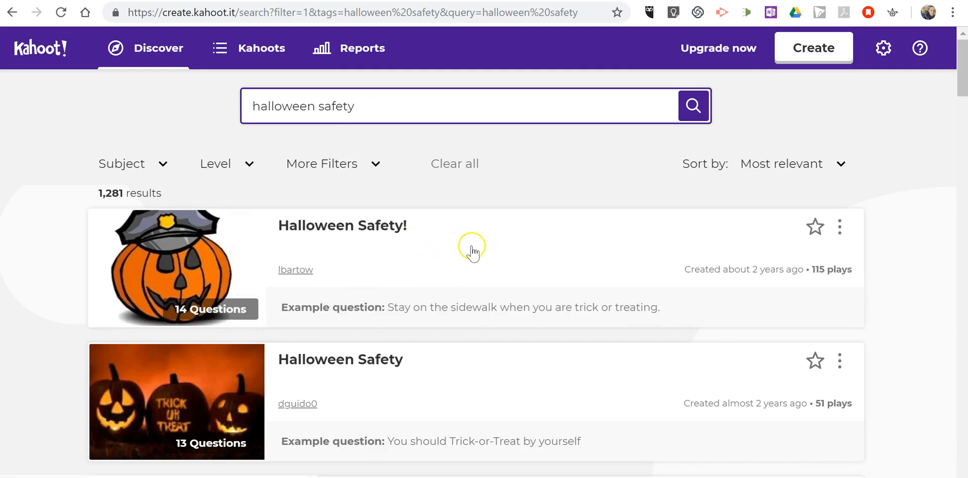
mouse_move(410, 345)
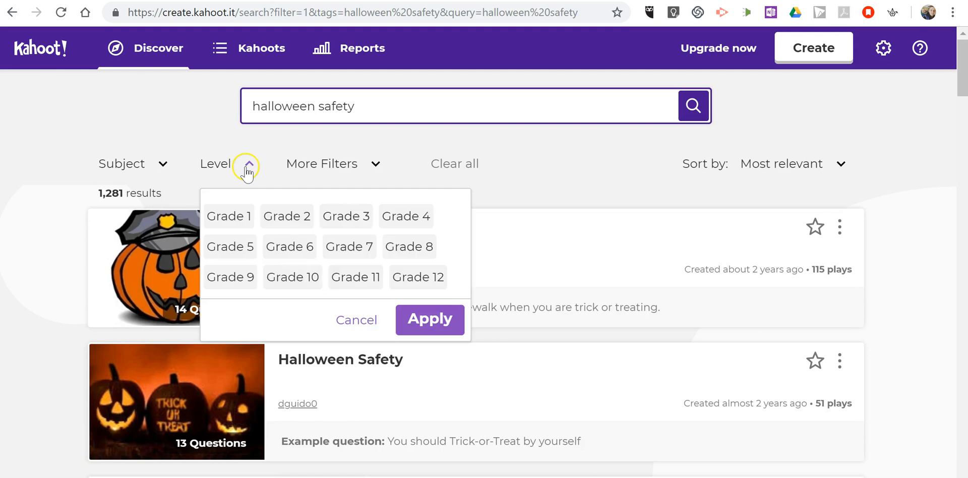
click(410, 247)
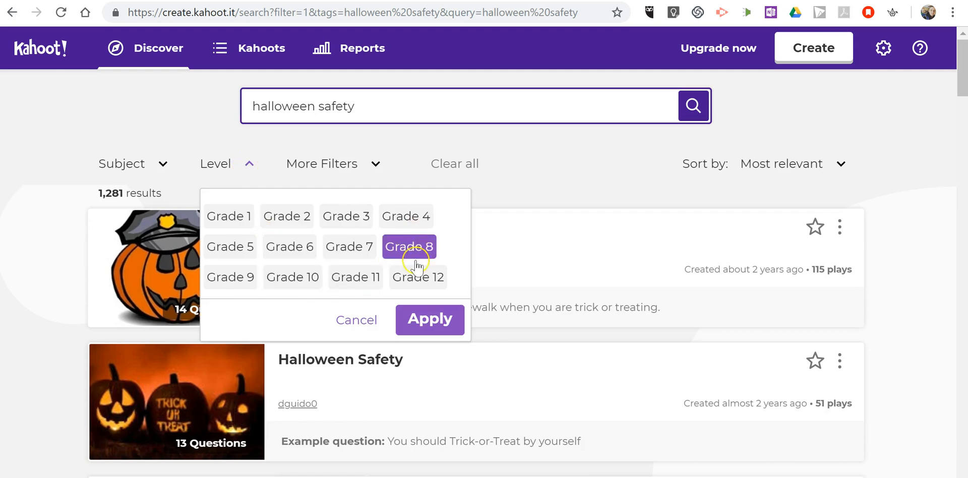
click(409, 247)
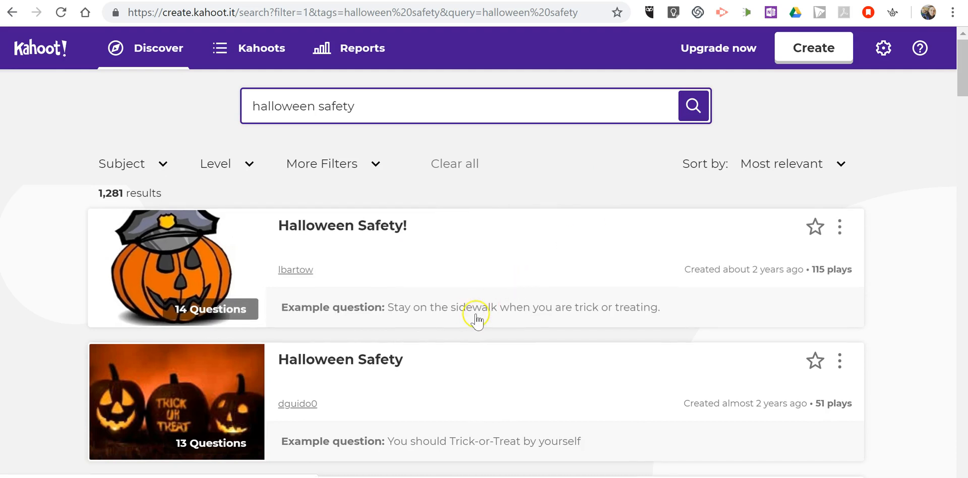
scroll(down, 3)
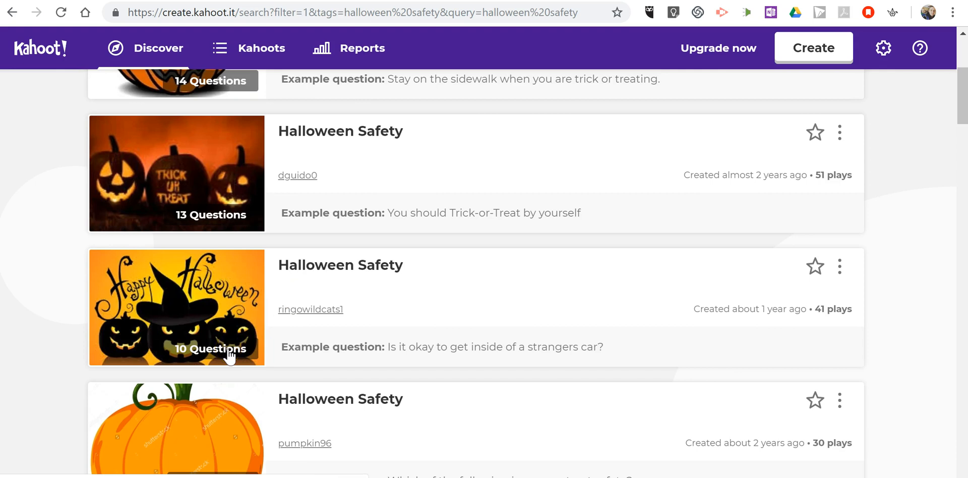
right_click(340, 264)
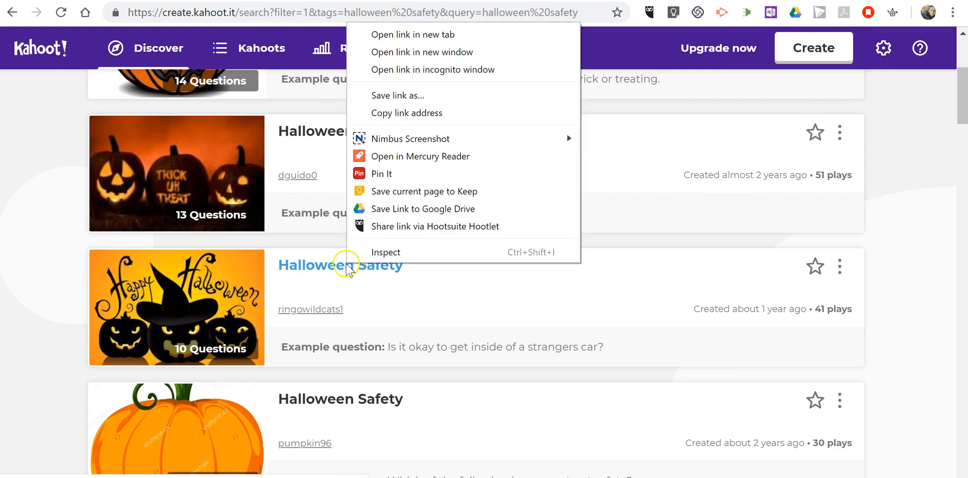
click(340, 265)
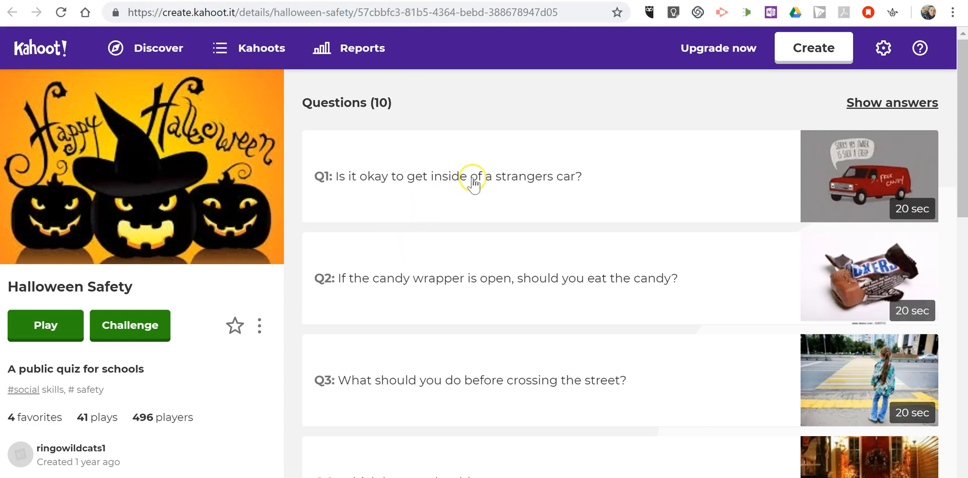
scroll(down, 3)
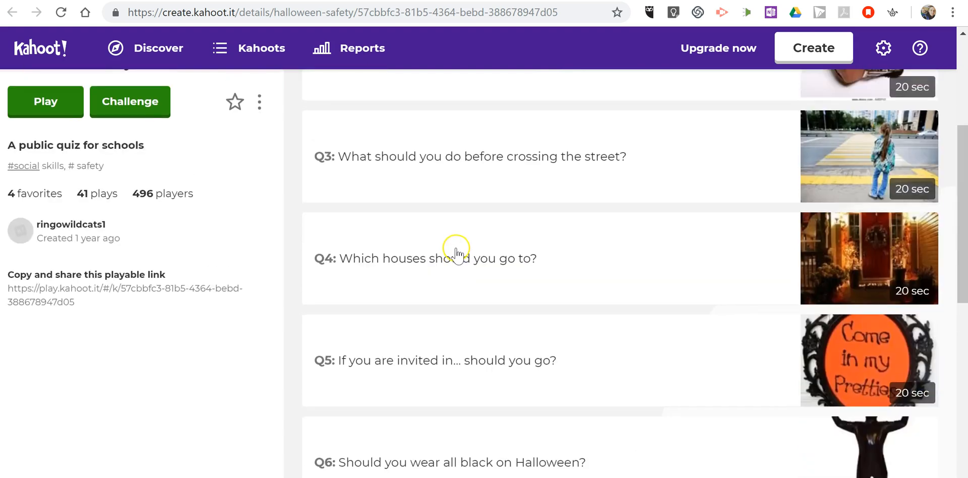
scroll(up, 3)
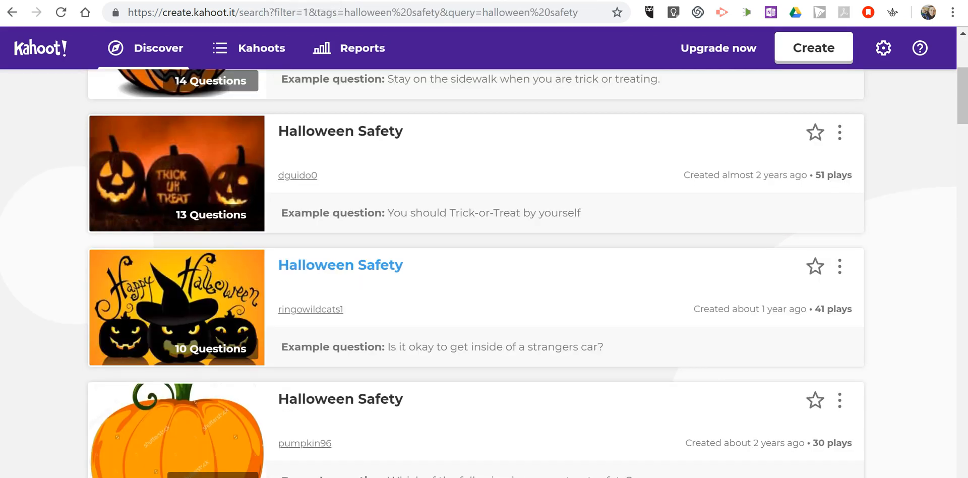
Duplicate the 10-question Halloween Safety quiz and view 'Duplicate of Halloween Safety' with its questions.
click(839, 267)
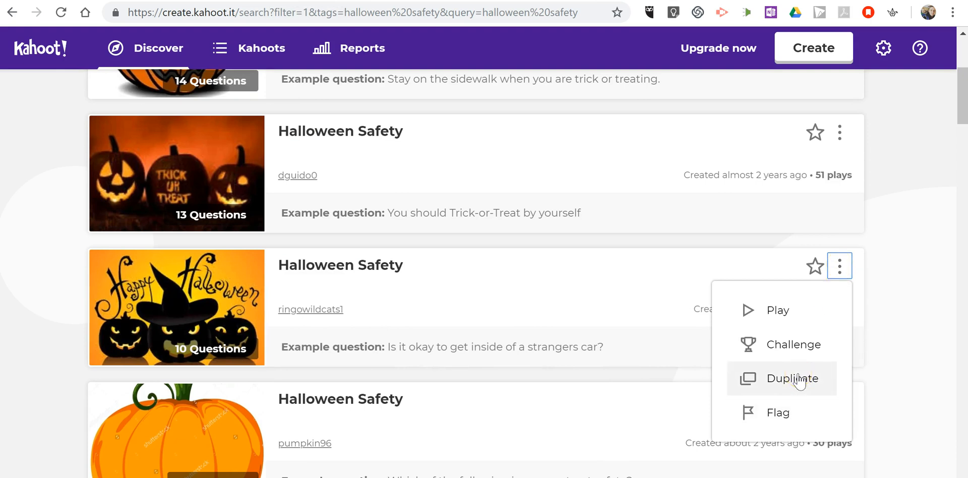
click(792, 378)
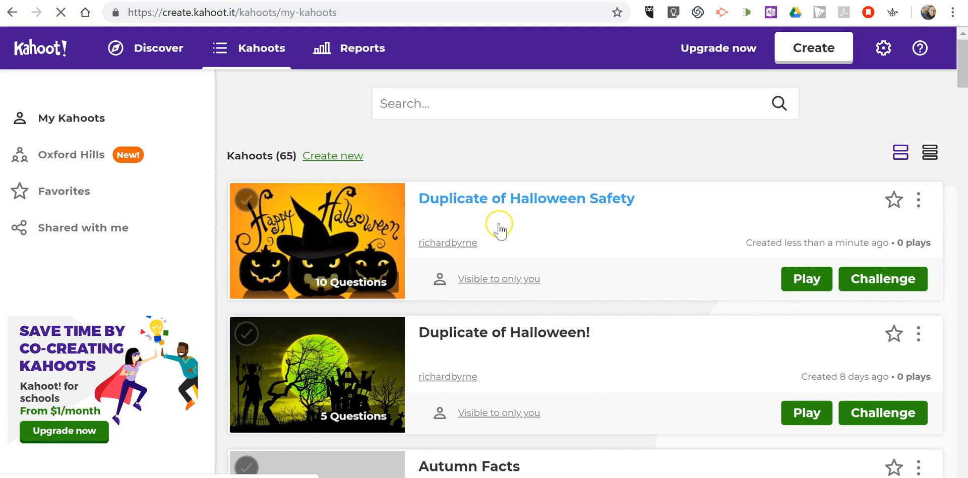
mouse_move(567, 206)
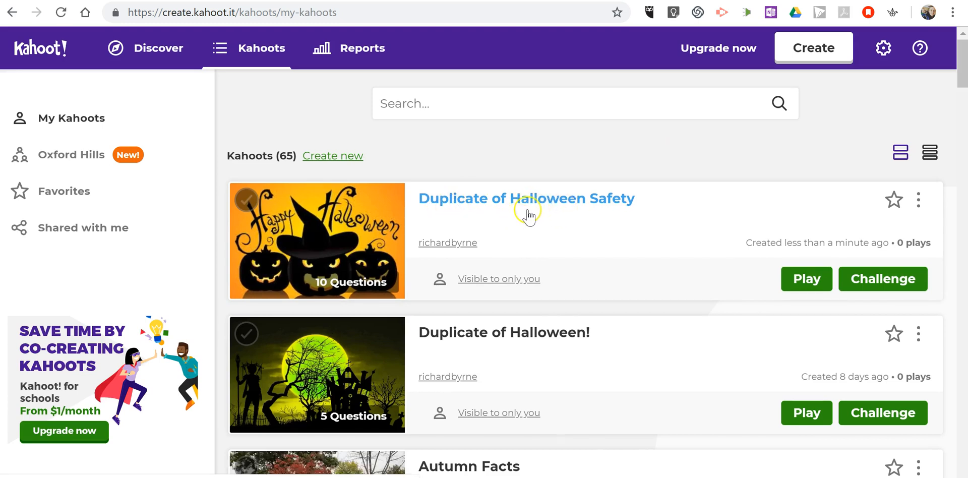
click(539, 199)
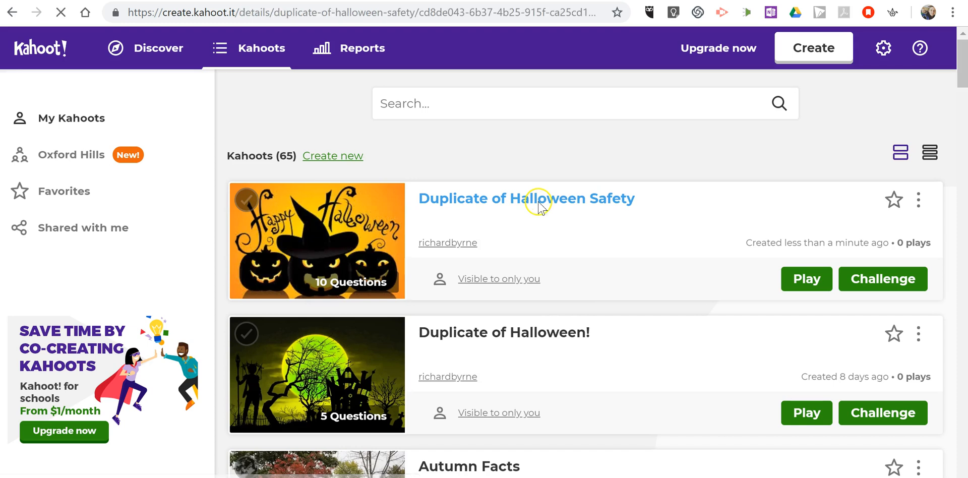
click(537, 198)
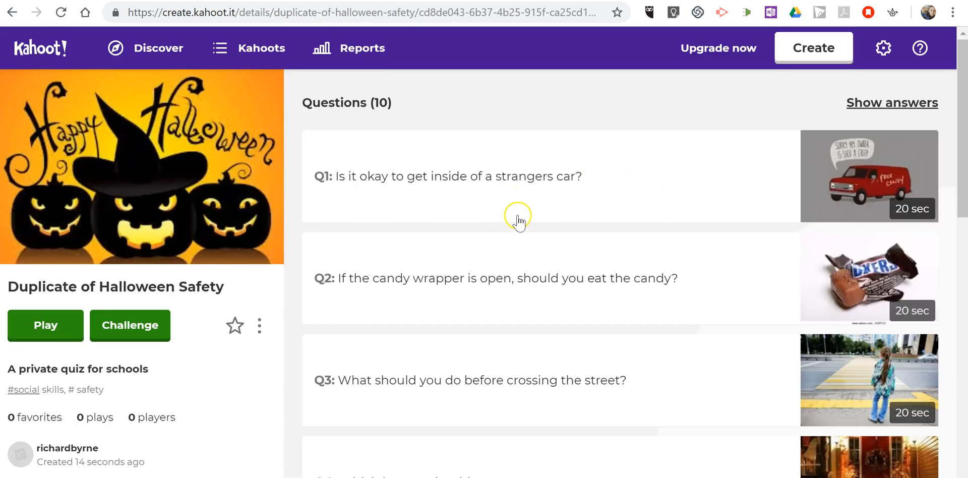
scroll(down, 3)
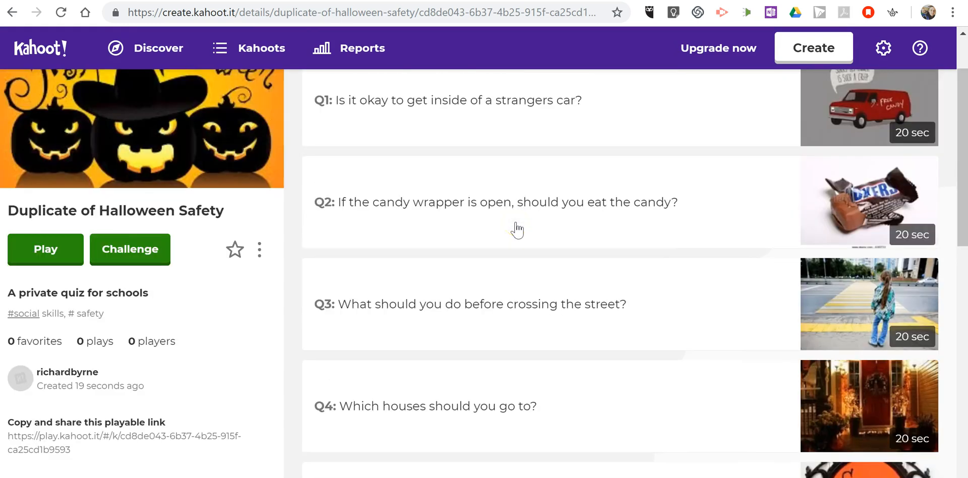
click(259, 249)
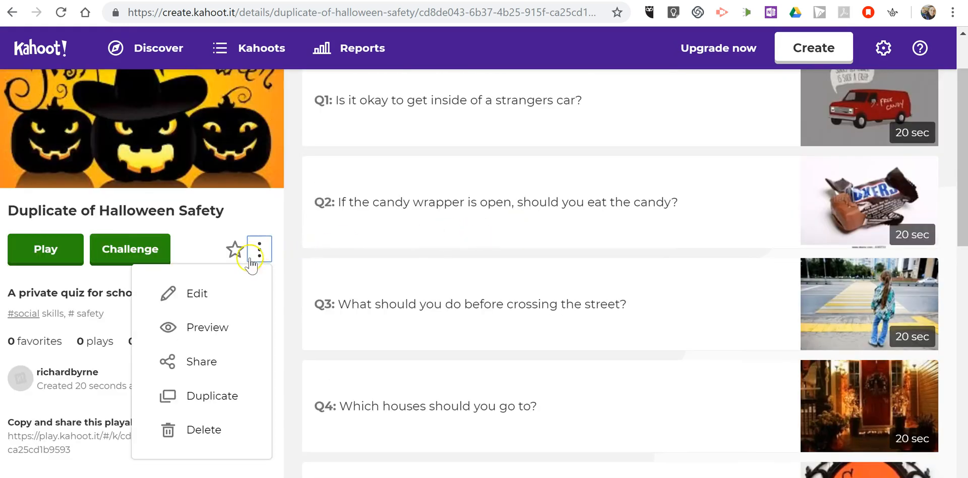
click(197, 294)
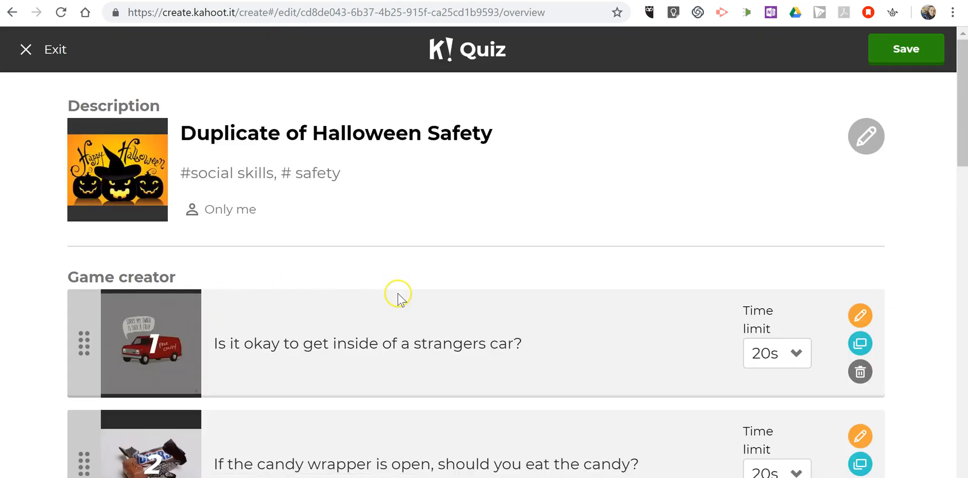
scroll(down, 3)
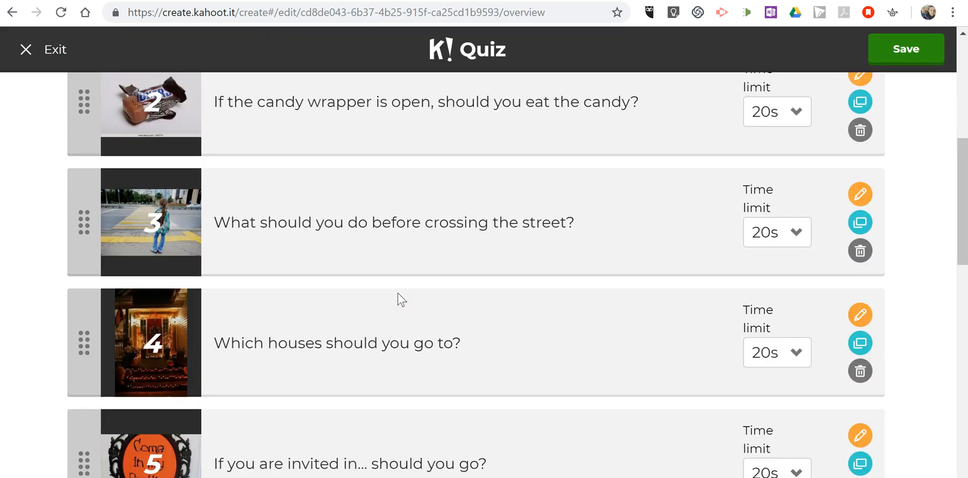
scroll(down, 3)
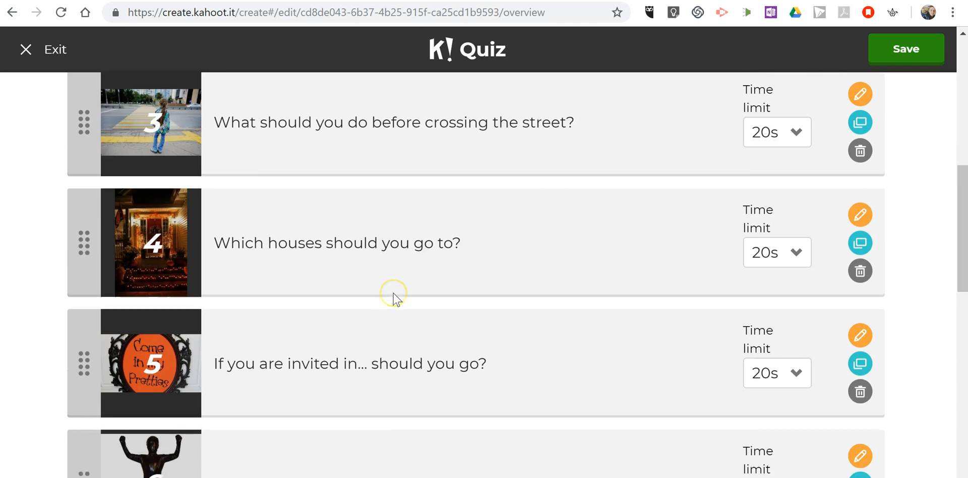
scroll(down, 3)
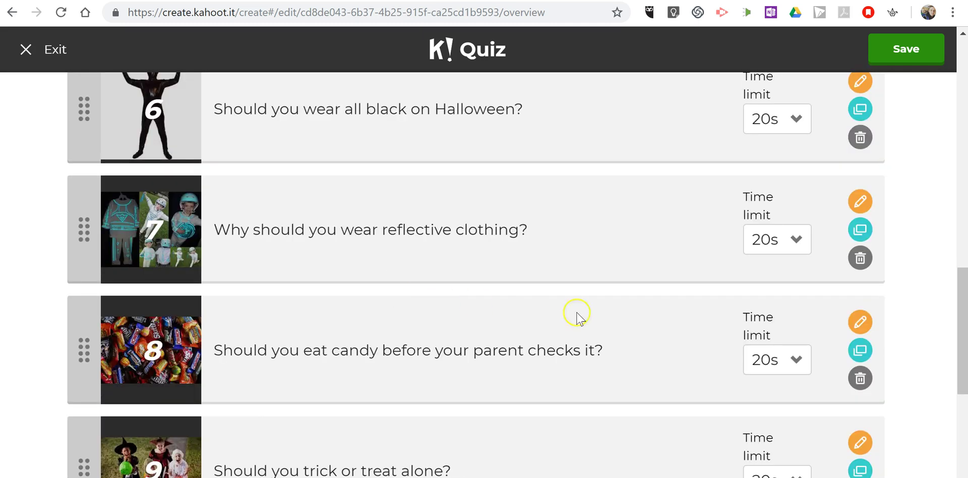
scroll(down, 3)
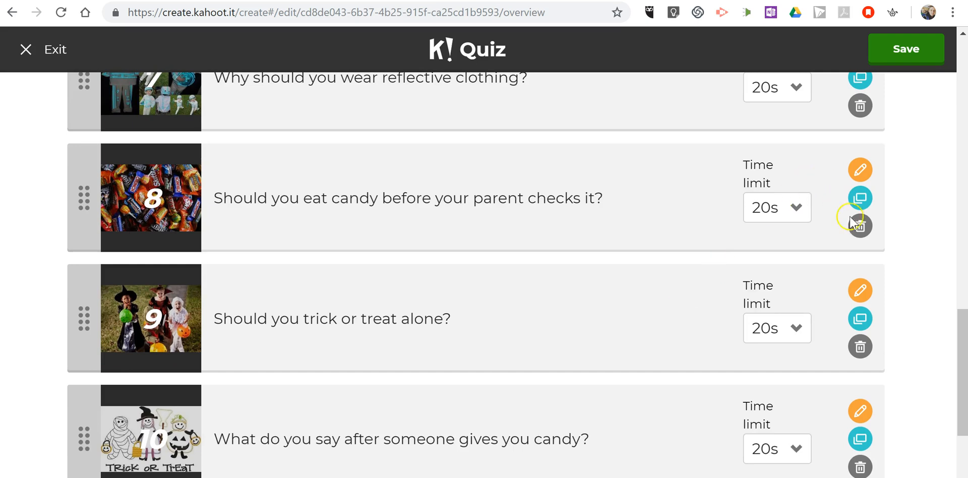
Delete questions 8, 10, 7, 5 and 6, leaving five ending with 'Should you wear all black on Halloween?'.
click(860, 226)
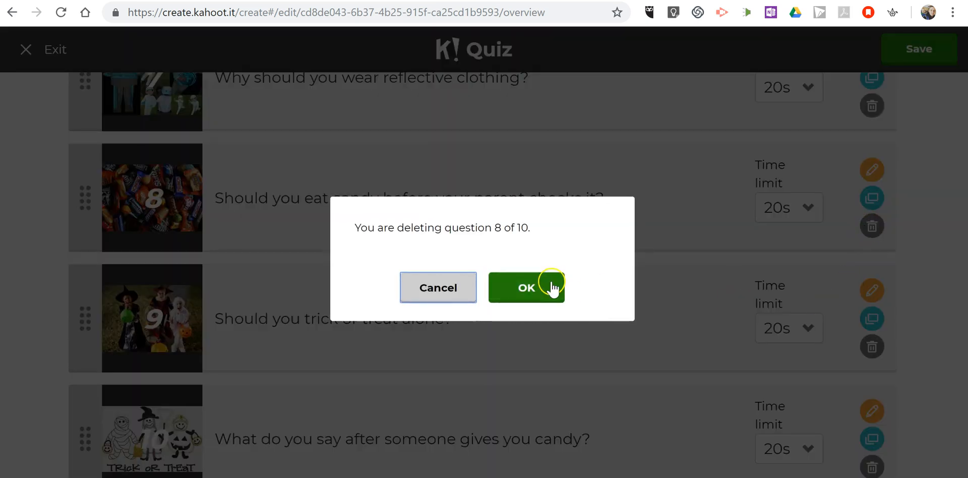
click(526, 287)
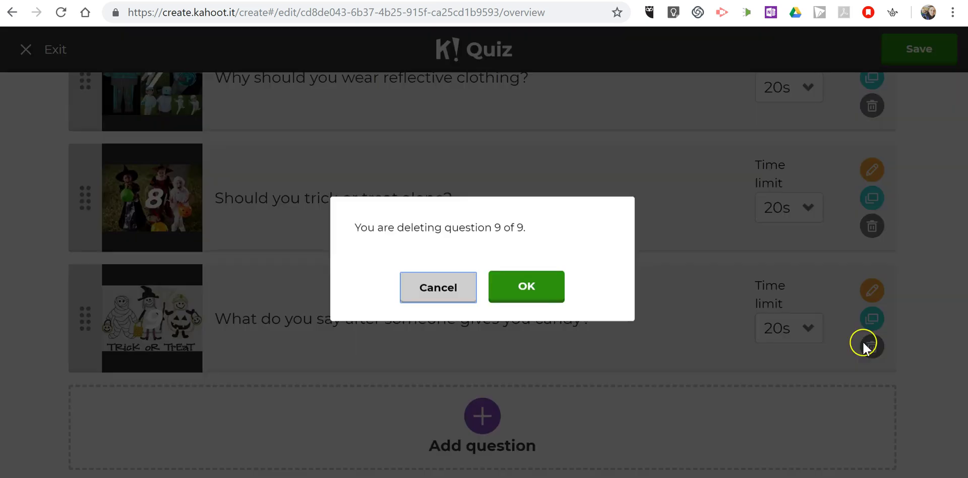
click(526, 286)
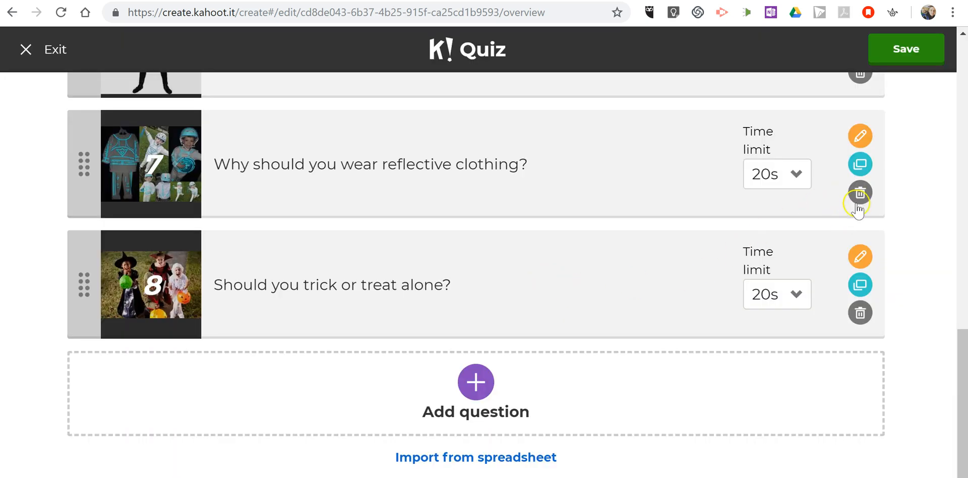
click(860, 193)
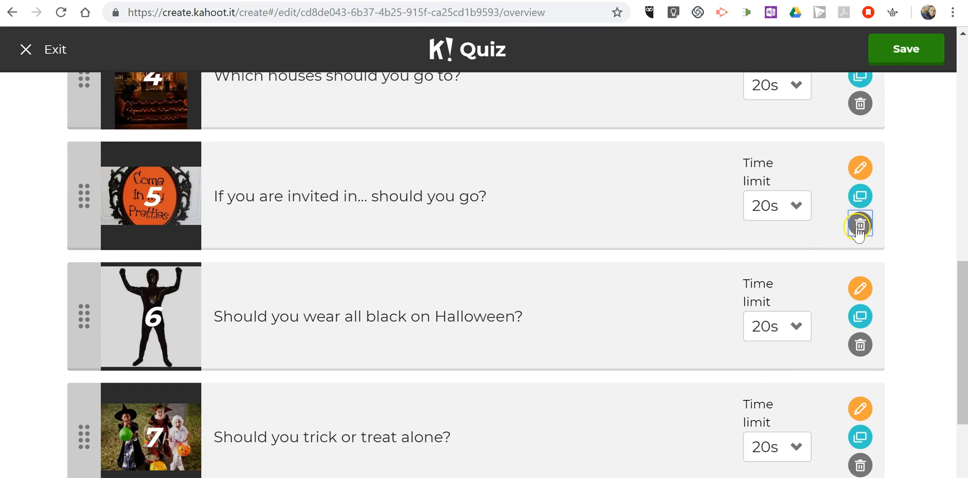
click(860, 226)
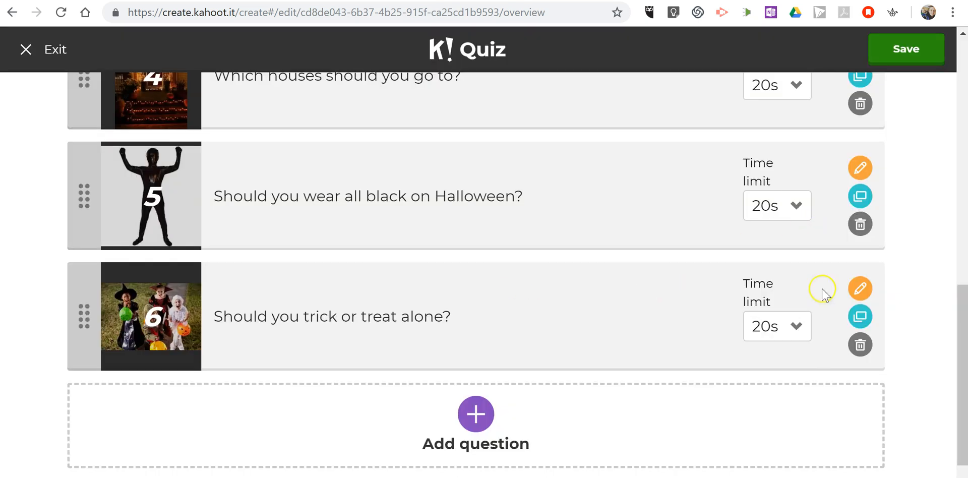
click(860, 345)
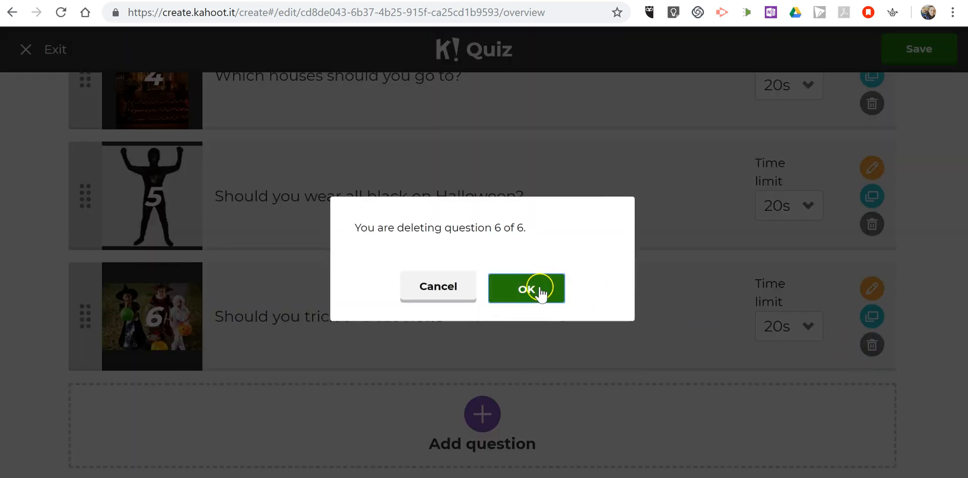
click(526, 288)
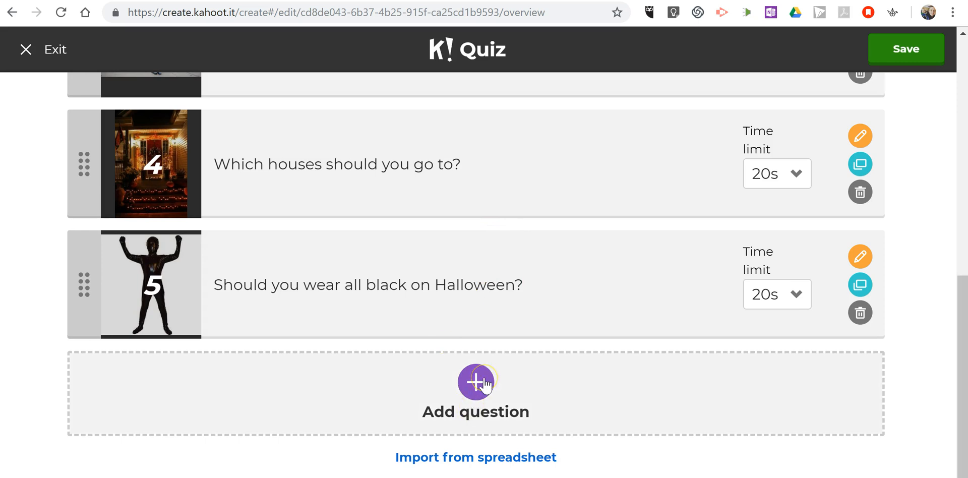
mouse_move(499, 372)
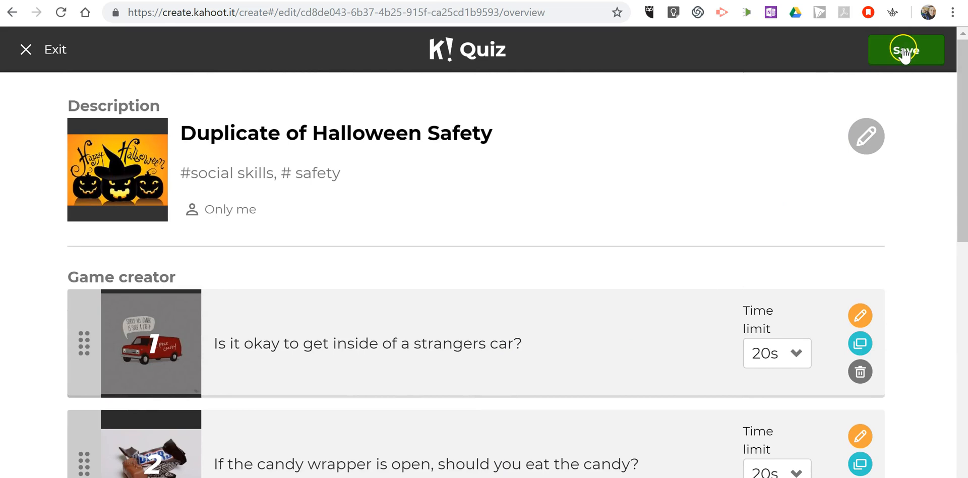
Save the five-question copy privately, view its share options, and finish back to My Kahoots.
click(905, 49)
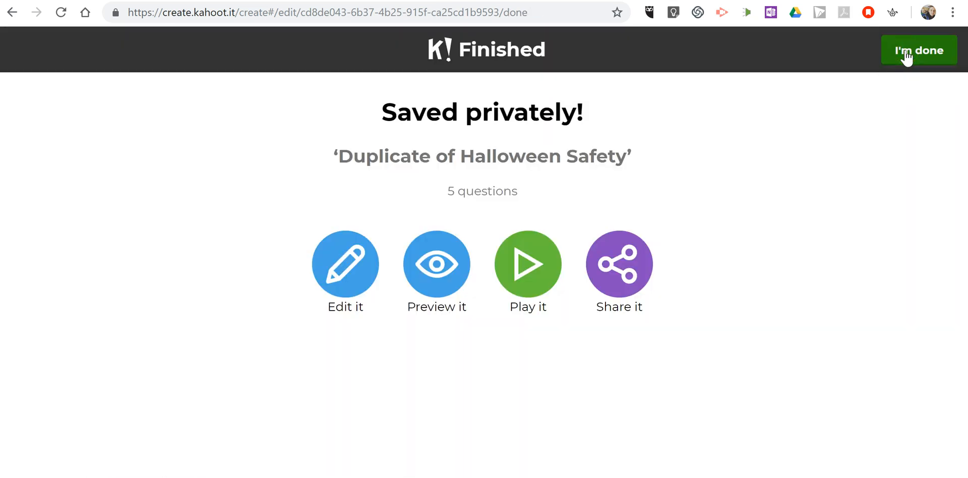
mouse_move(445, 280)
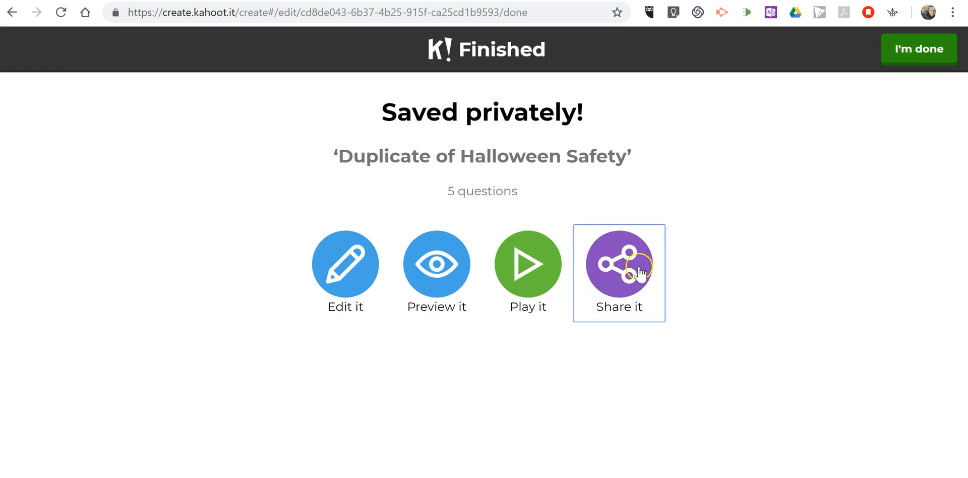
click(619, 264)
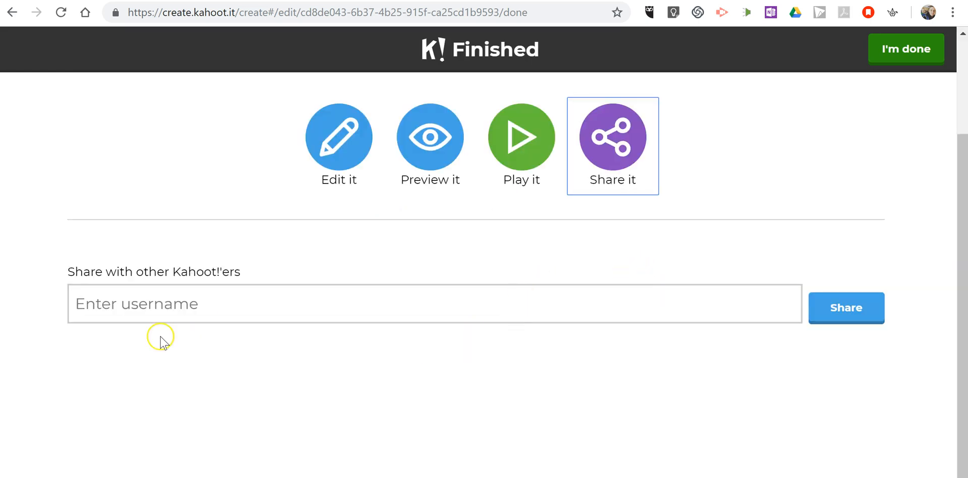
mouse_move(680, 262)
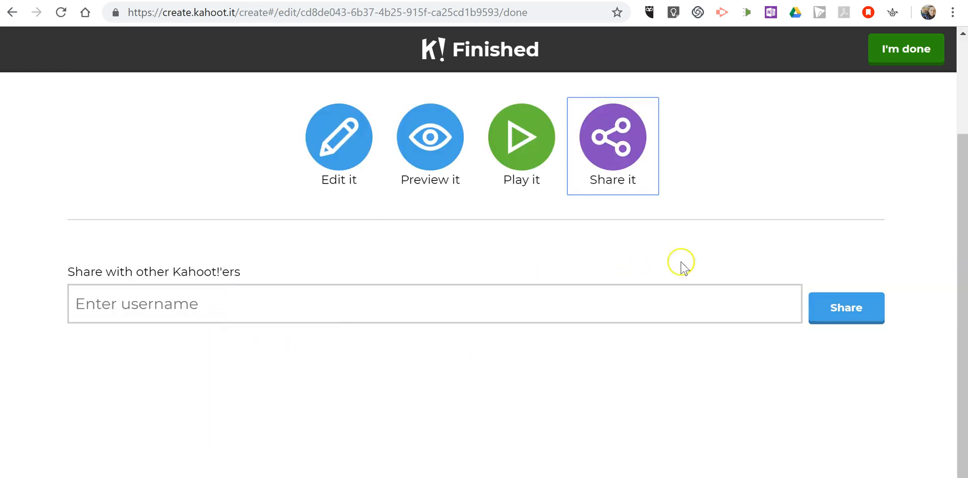
click(905, 50)
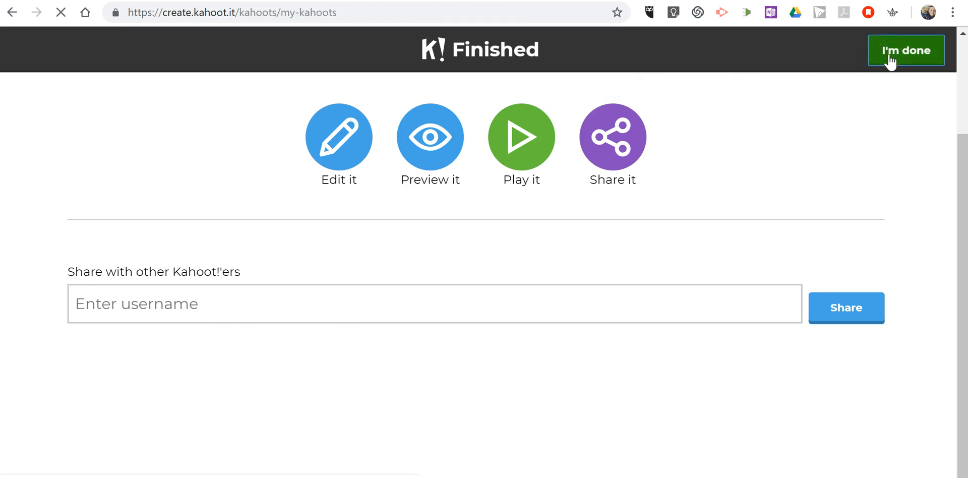
click(906, 49)
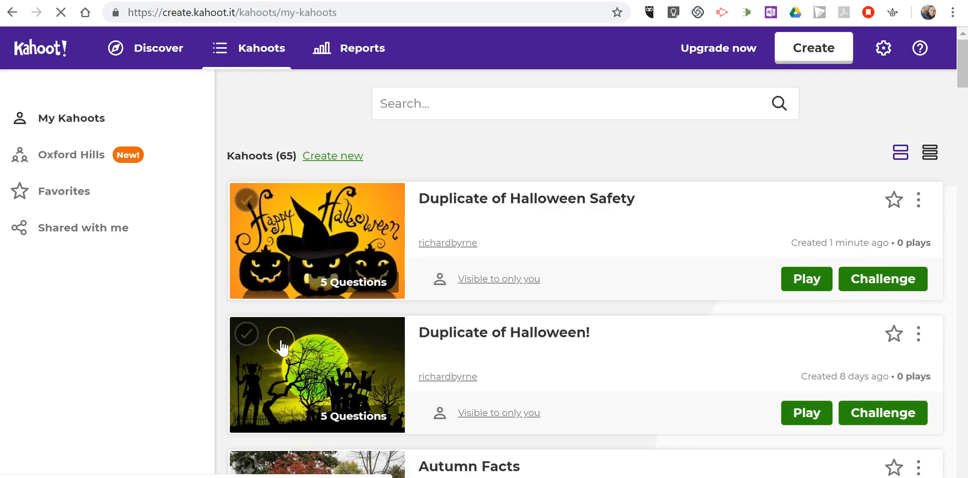